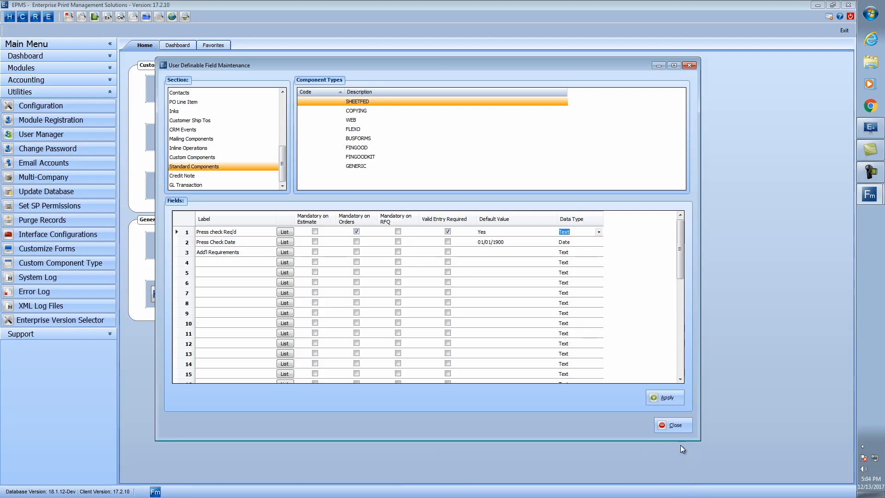
Close User Definable Field Maintenance and open the Estimating/Order Entry job list
left_click(672, 424)
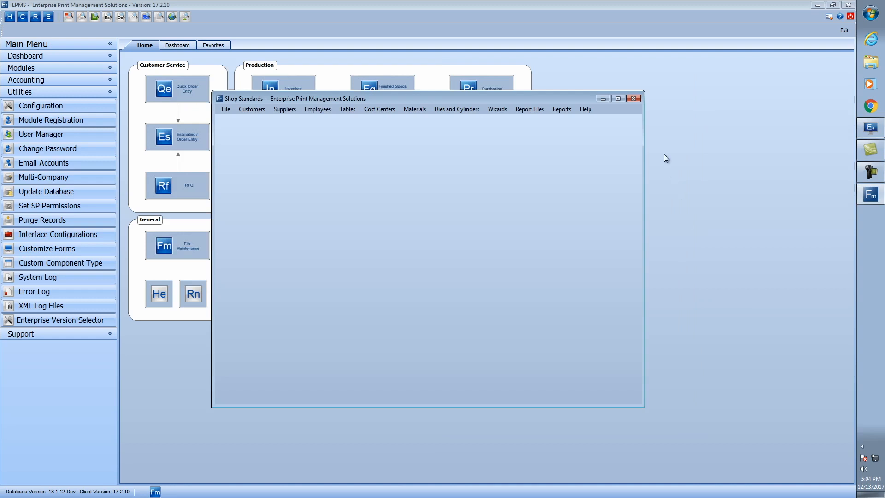
left_click(633, 98)
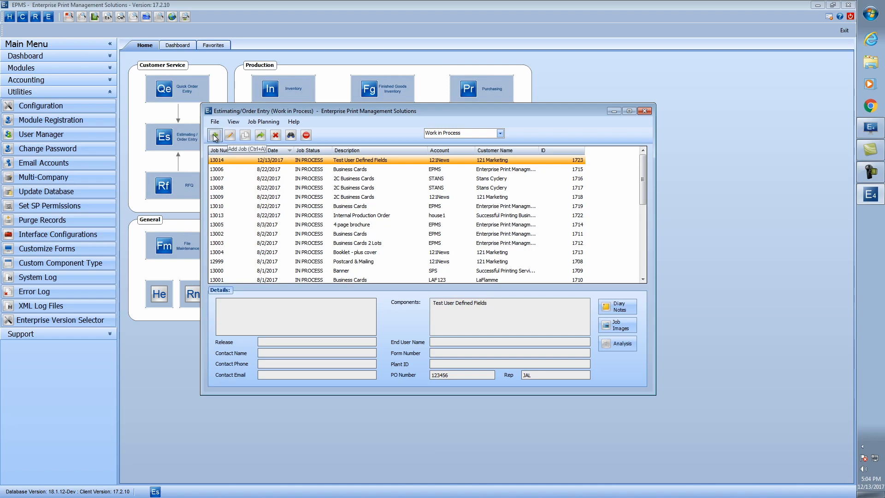
Add a new job with a Sheetfed/Digital component
left_click(213, 134)
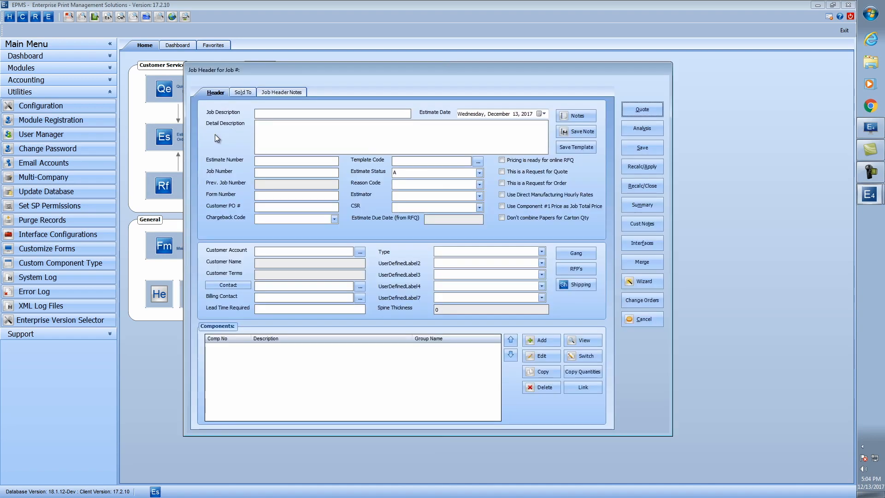
mouse_move(529, 331)
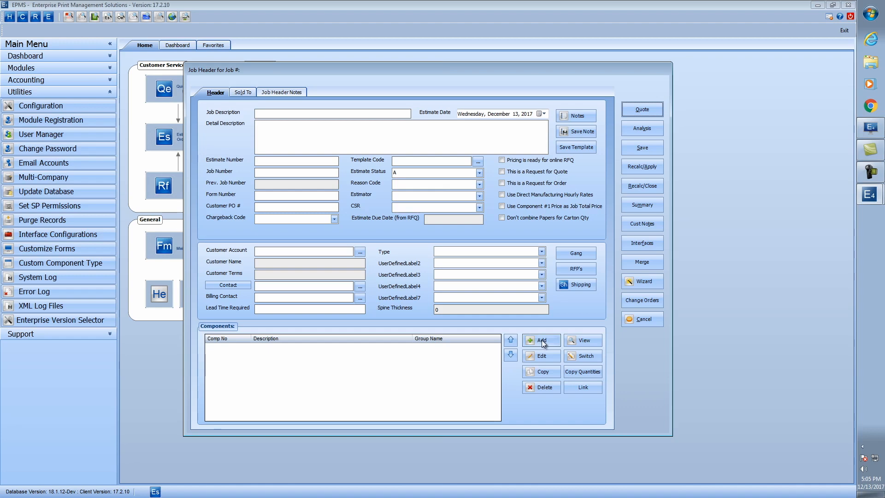
left_click(540, 340)
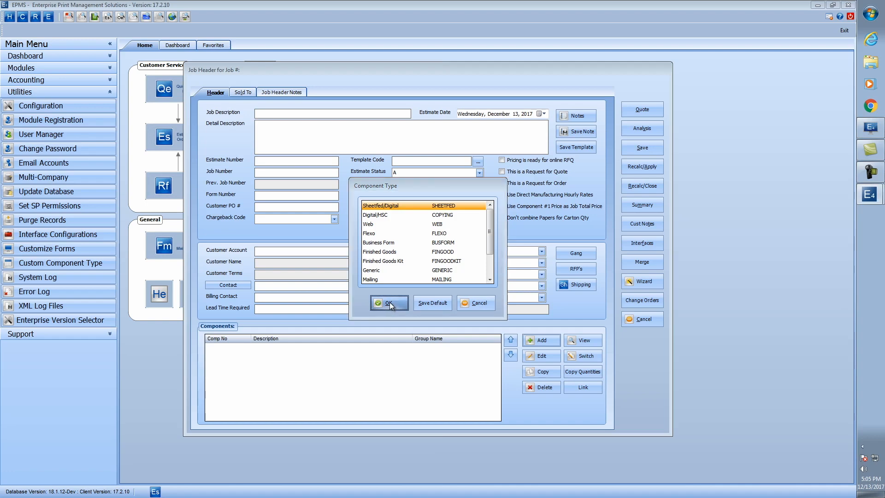
left_click(388, 302)
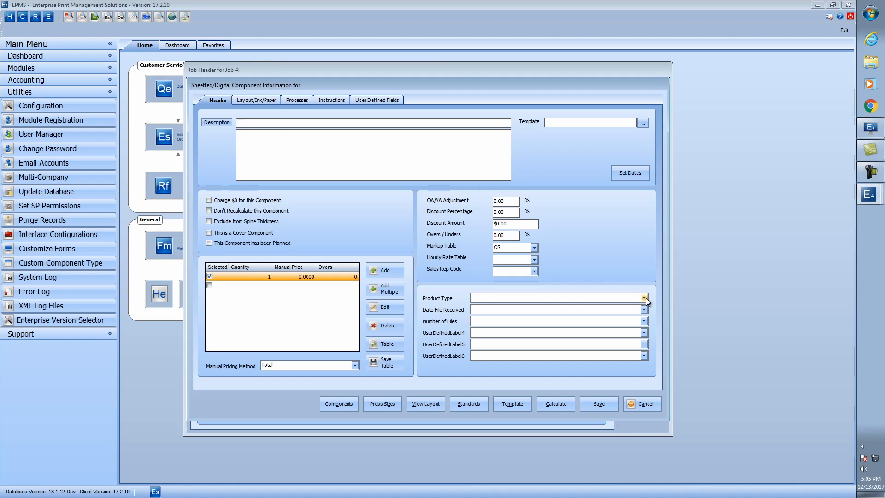
Choose Business Card product type and enter Date File Received 12/13/2017 after '12' is rejected
left_click(643, 297)
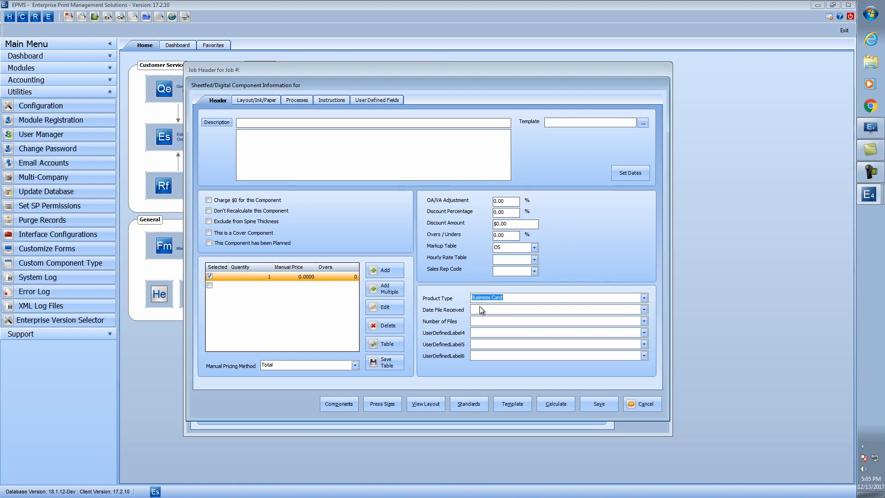
left_click(556, 309)
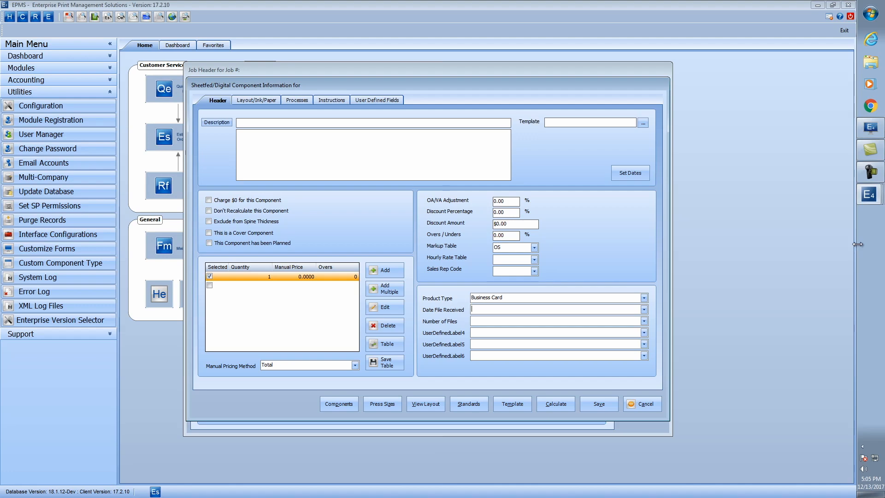
type("12")
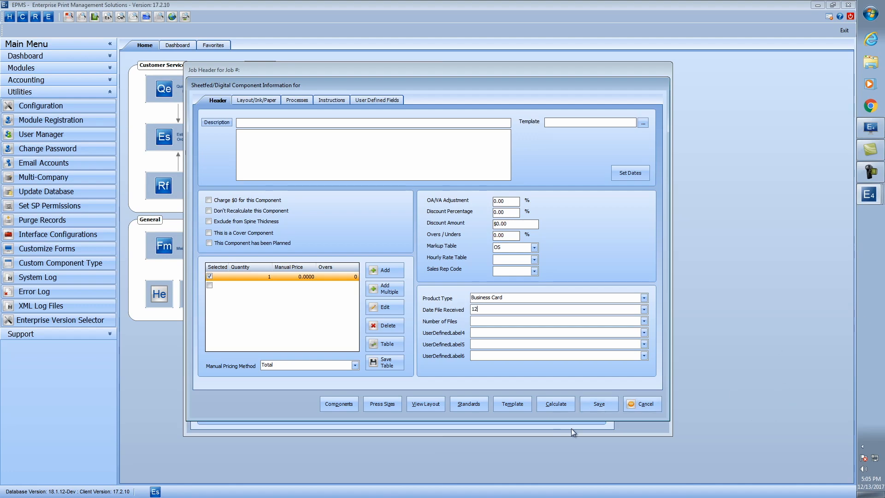
left_click(597, 404)
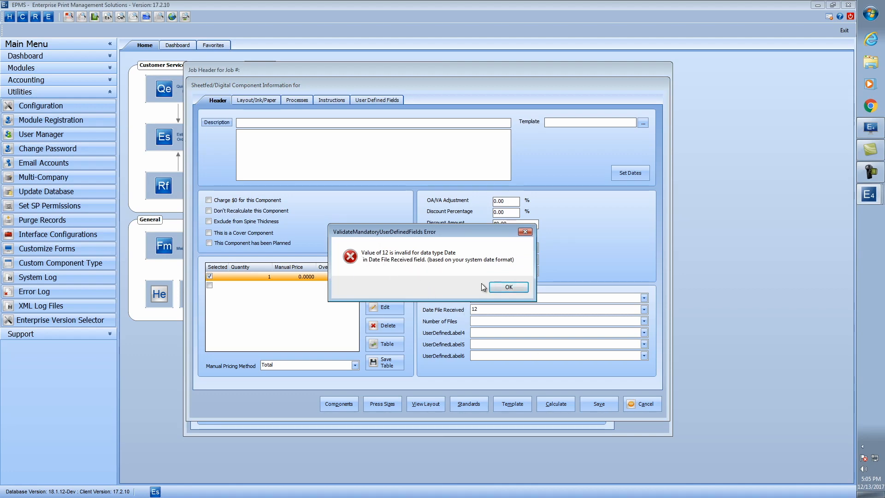
left_click(506, 286)
type("/")
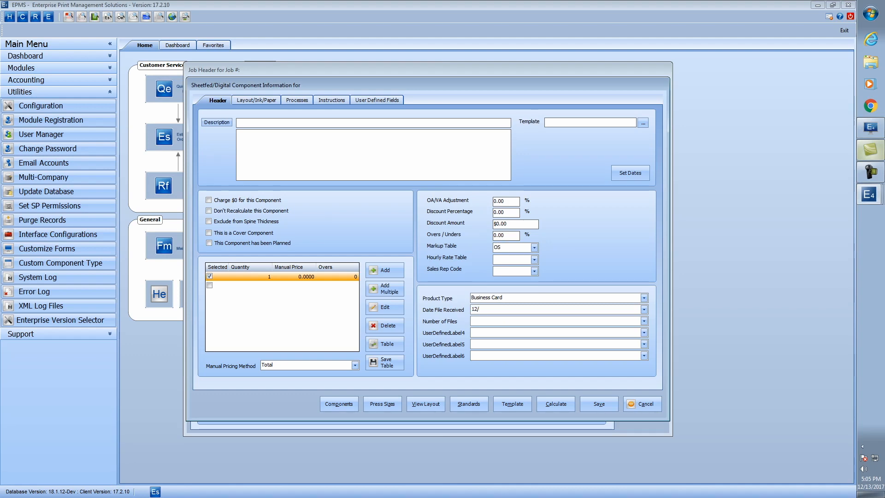
type("13/")
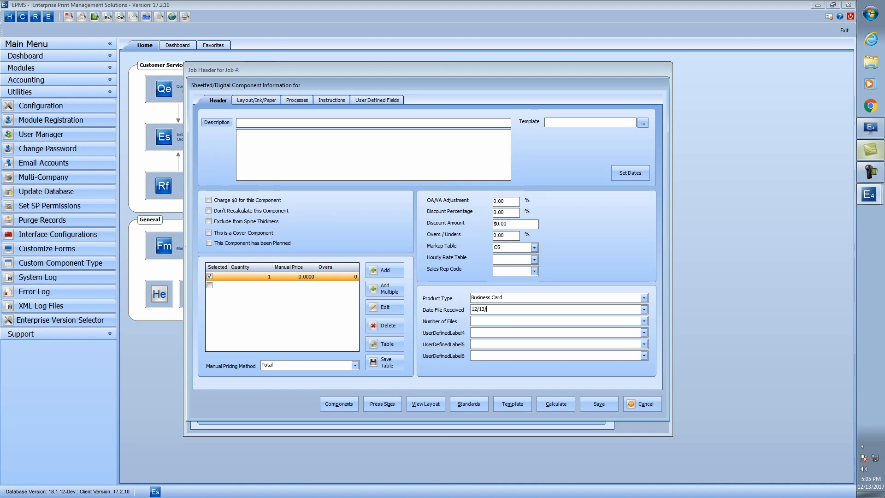
type("20")
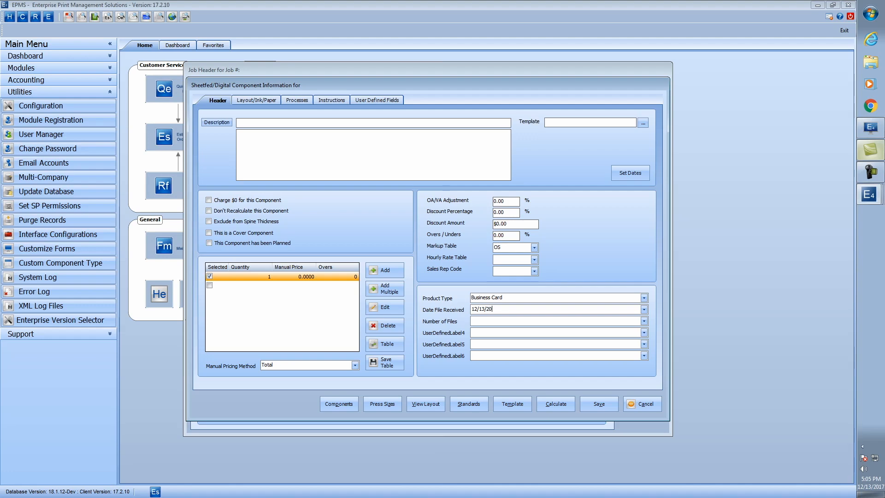
type("17")
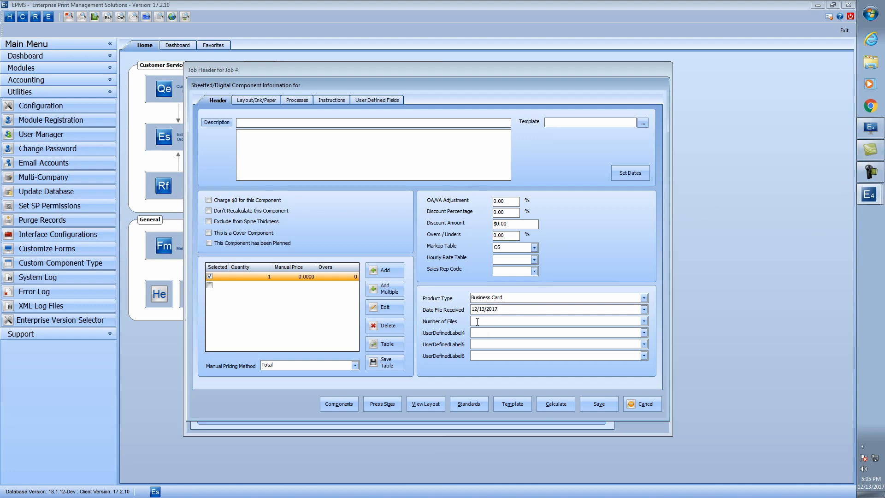
Enter 'ten' as Number of Files, save, and dismiss the invalid-number error
type("1")
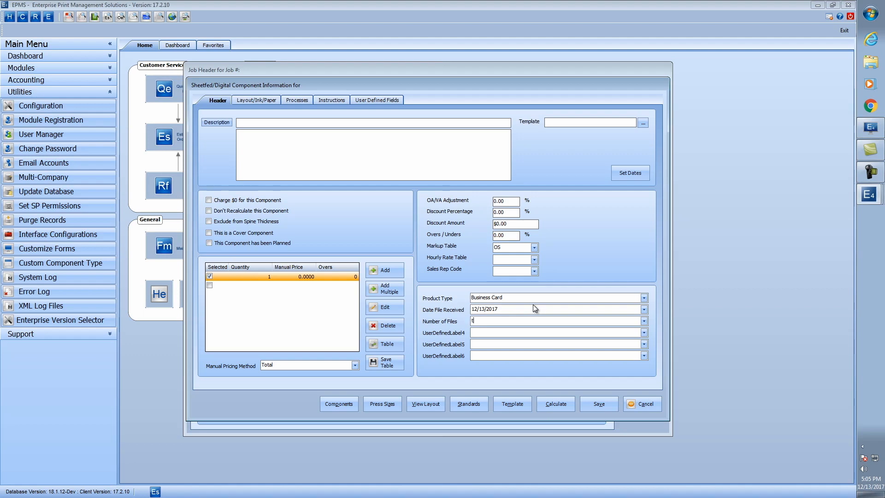
type("ten")
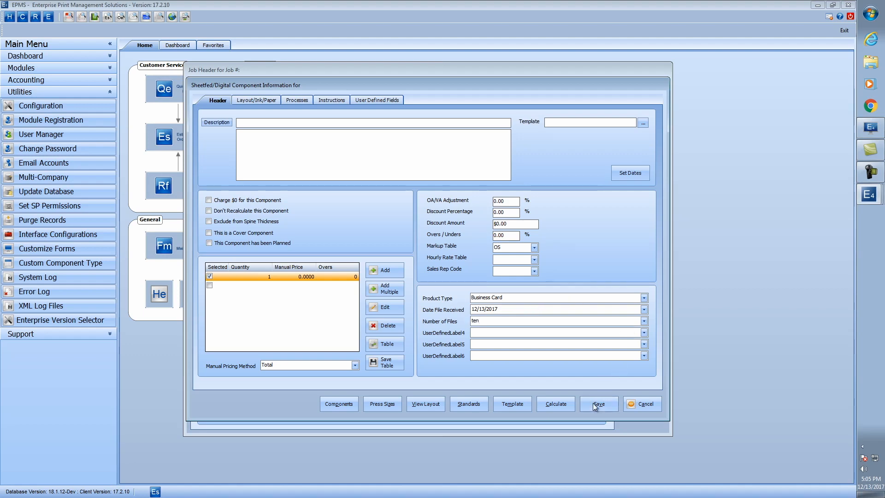
left_click(598, 404)
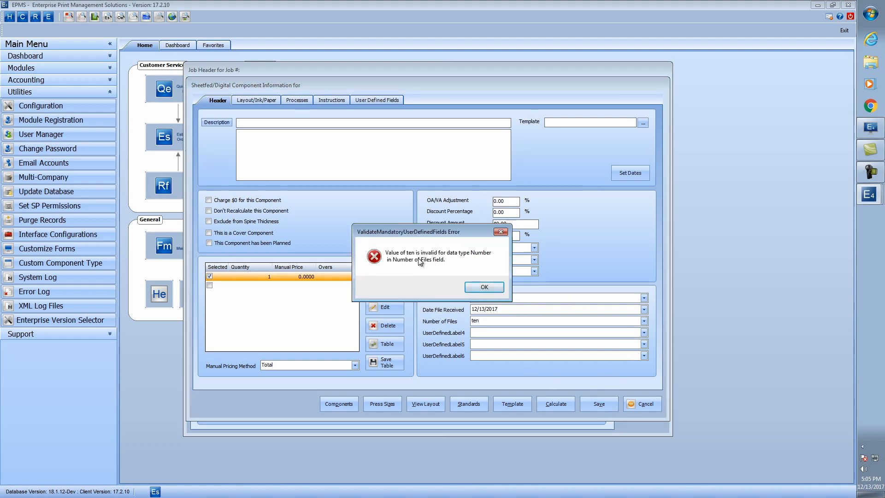
left_click(483, 286)
type("10")
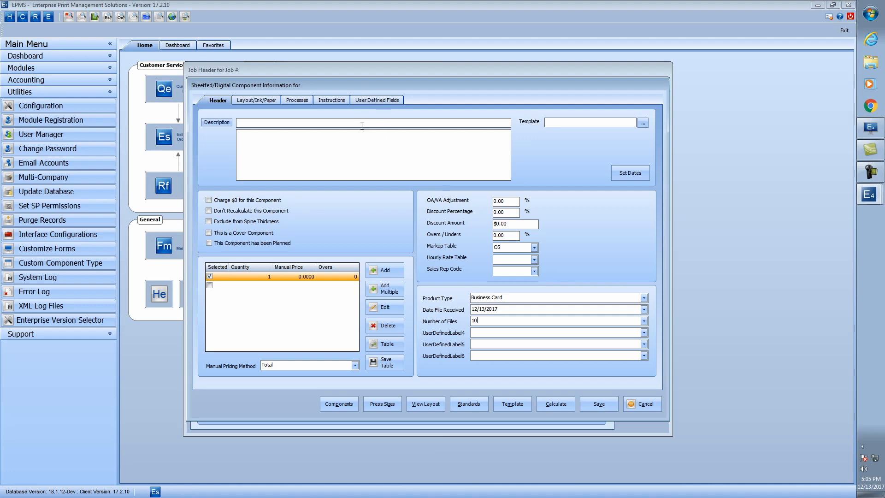
Set user defined fields Press check Req'd to No and Add'l Requirements to 'test'
left_click(376, 100)
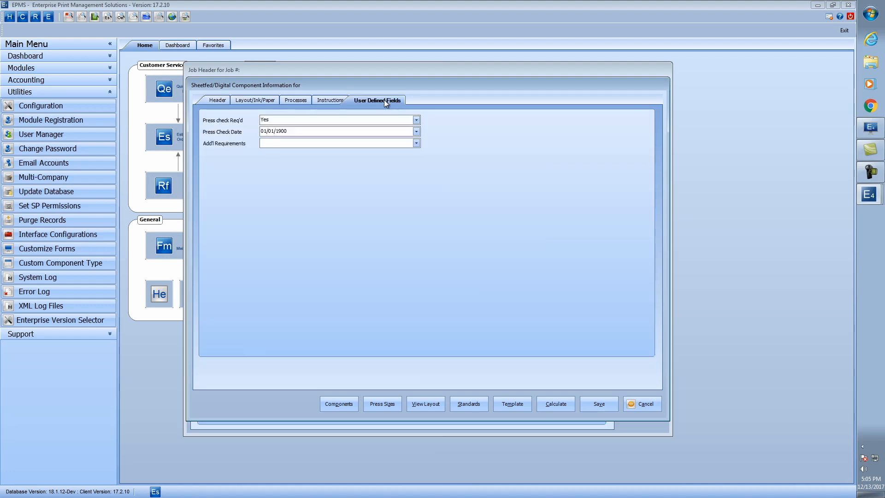
mouse_move(257, 143)
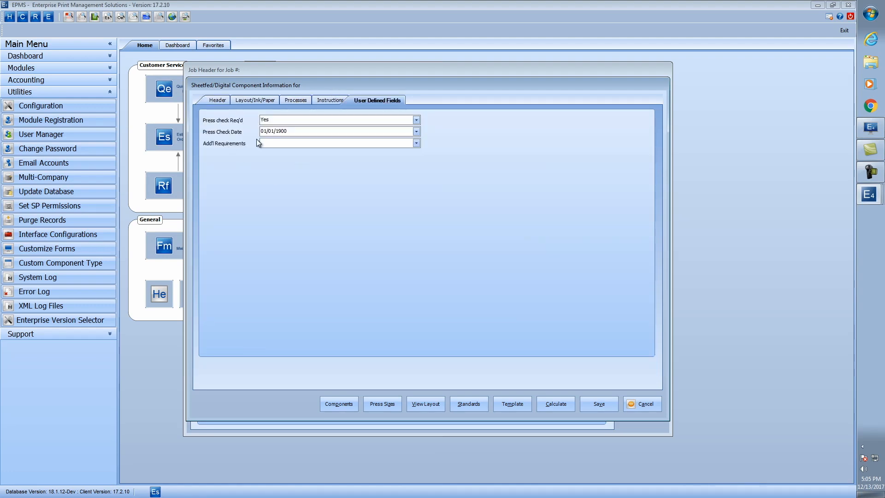
mouse_move(255, 119)
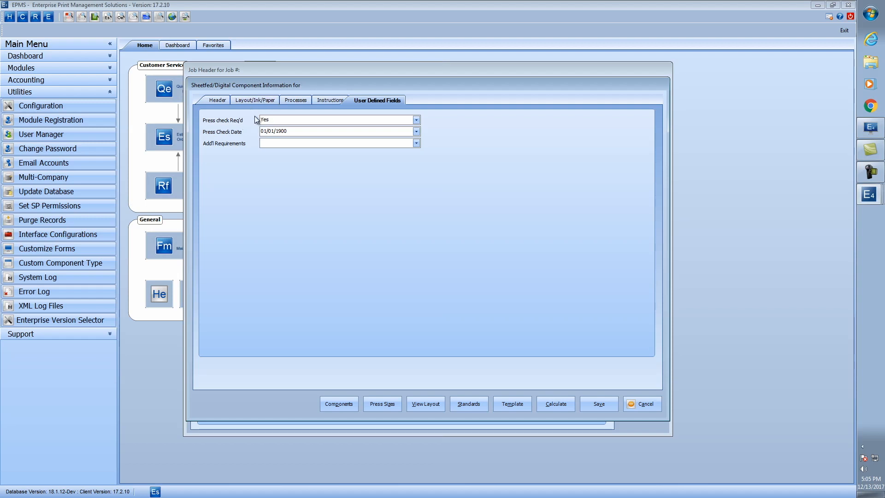
left_click(415, 119)
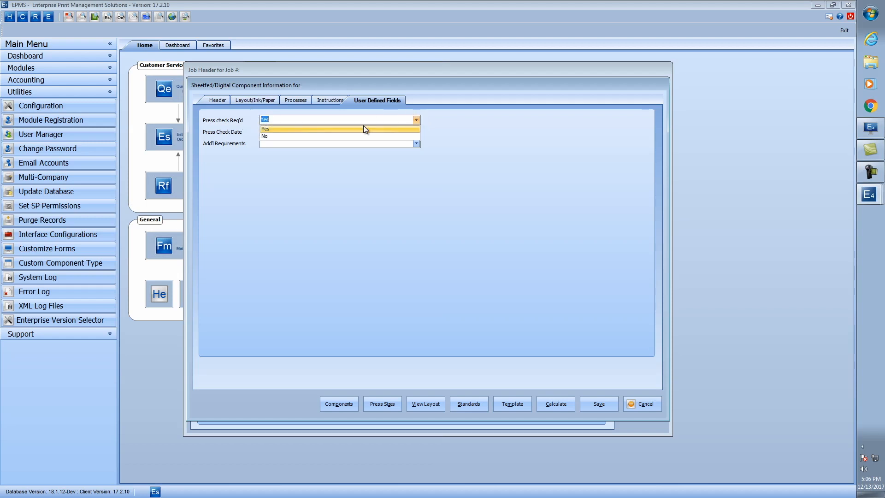
left_click(264, 128)
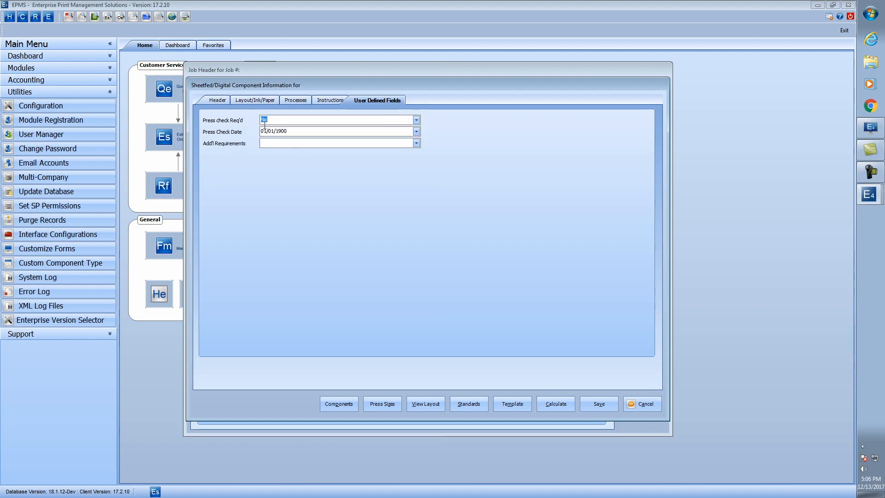
mouse_move(293, 132)
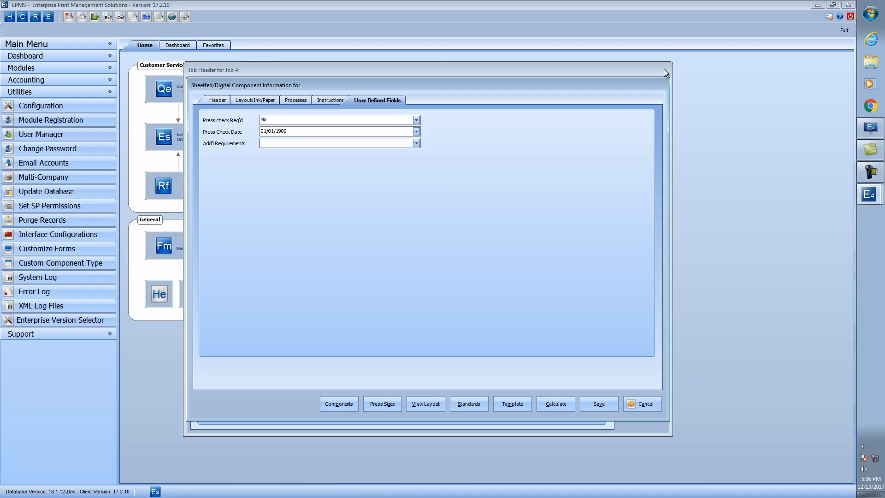
type("test")
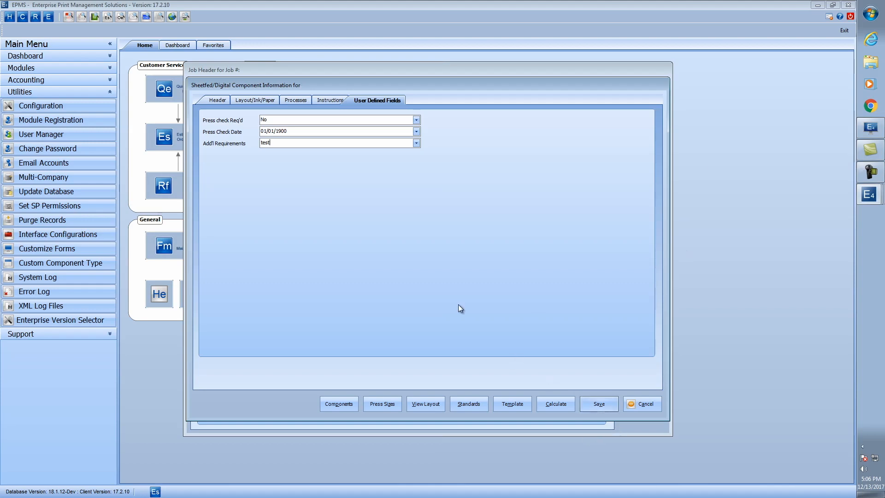
left_click(254, 99)
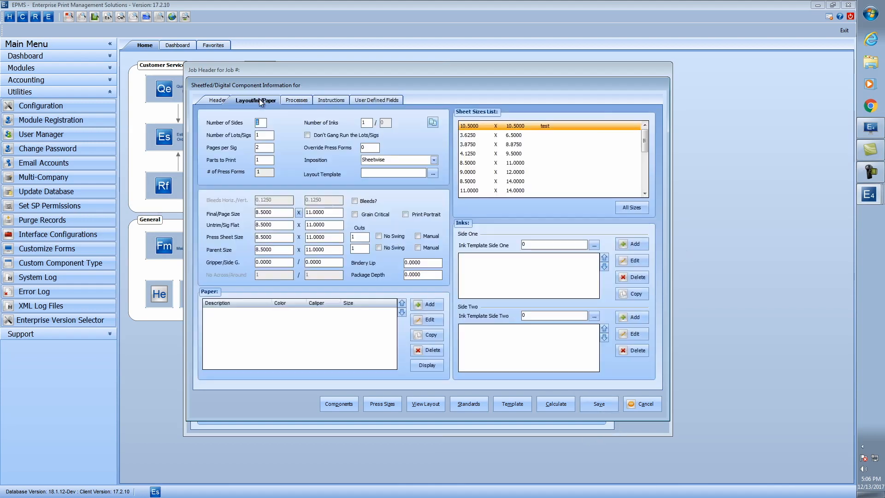
Save the component from the Header tab, dismissing the customer account error
left_click(217, 100)
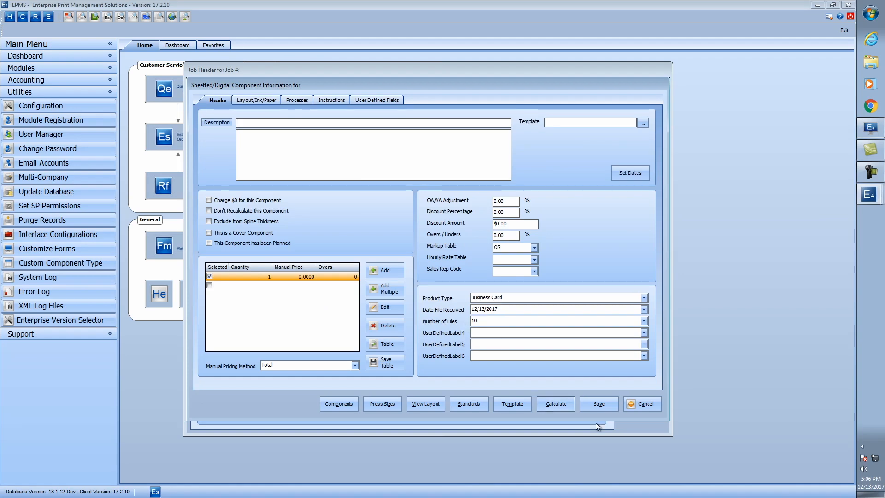
left_click(598, 404)
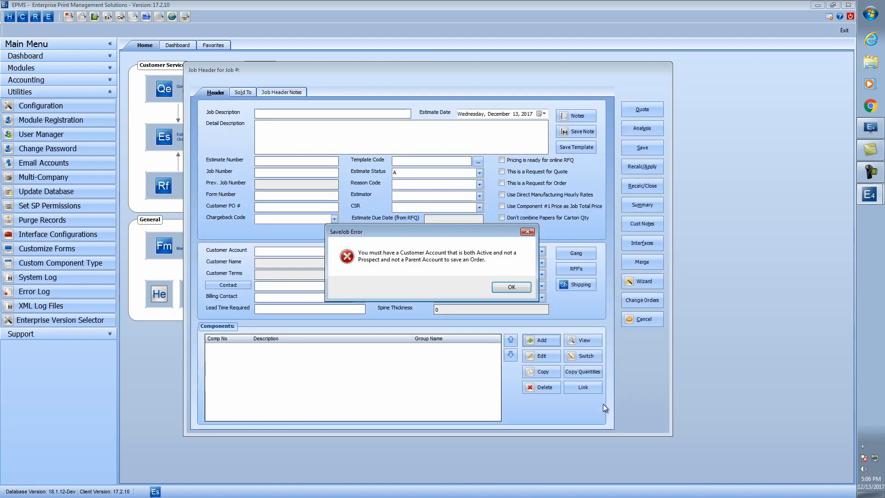
left_click(510, 287)
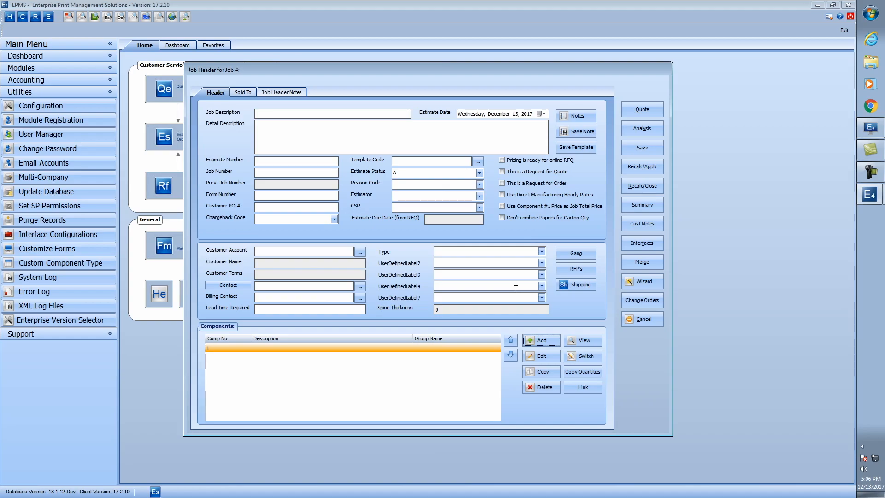